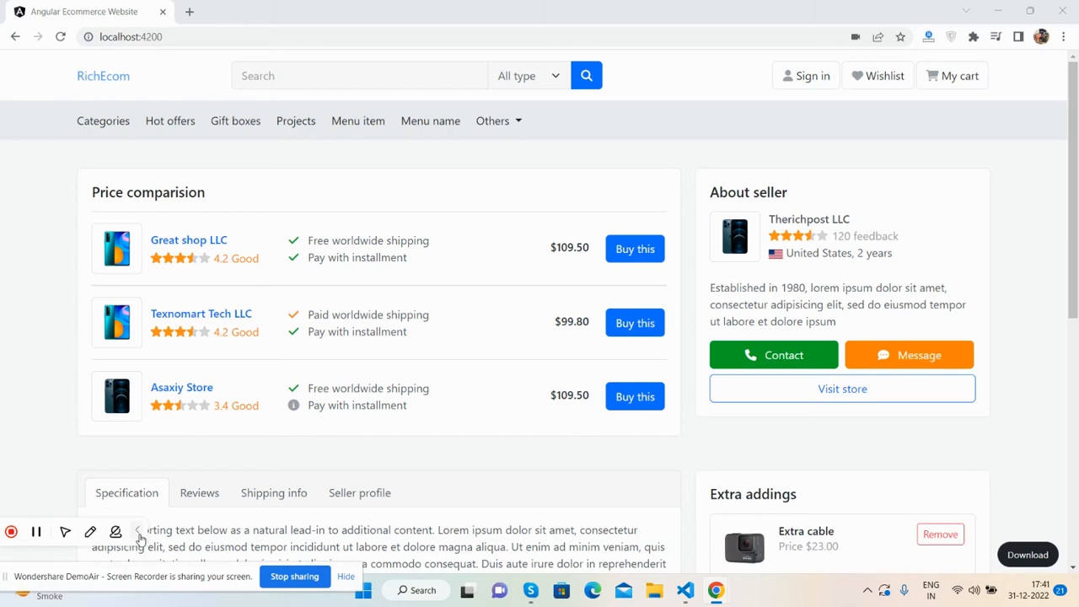
Scroll the store page to the footer and back, then open DevTools via Inspect.
click(138, 532)
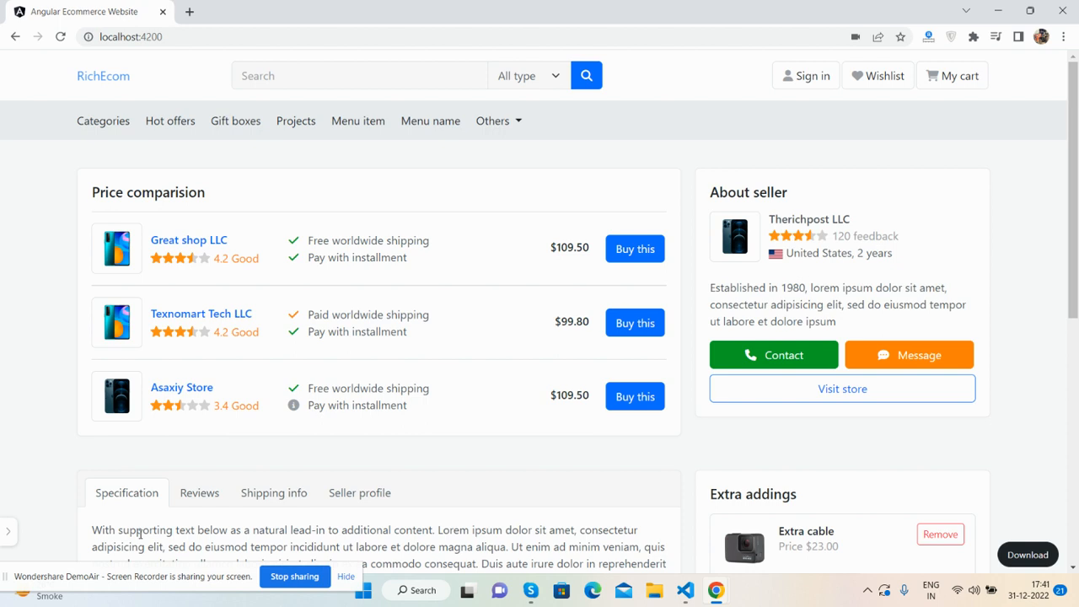
scroll(down, 3)
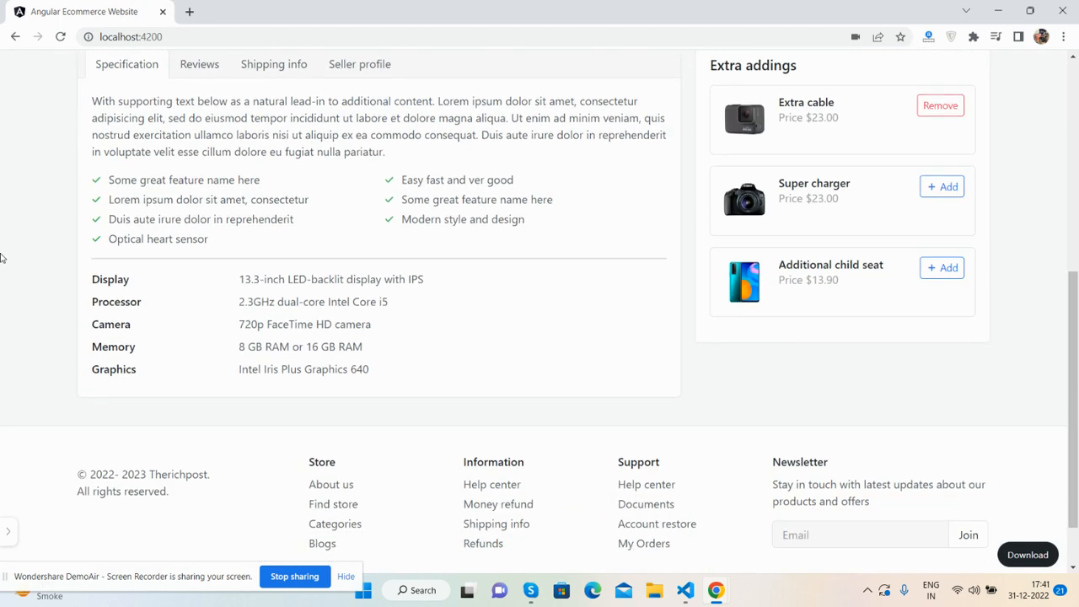
scroll(up, 3)
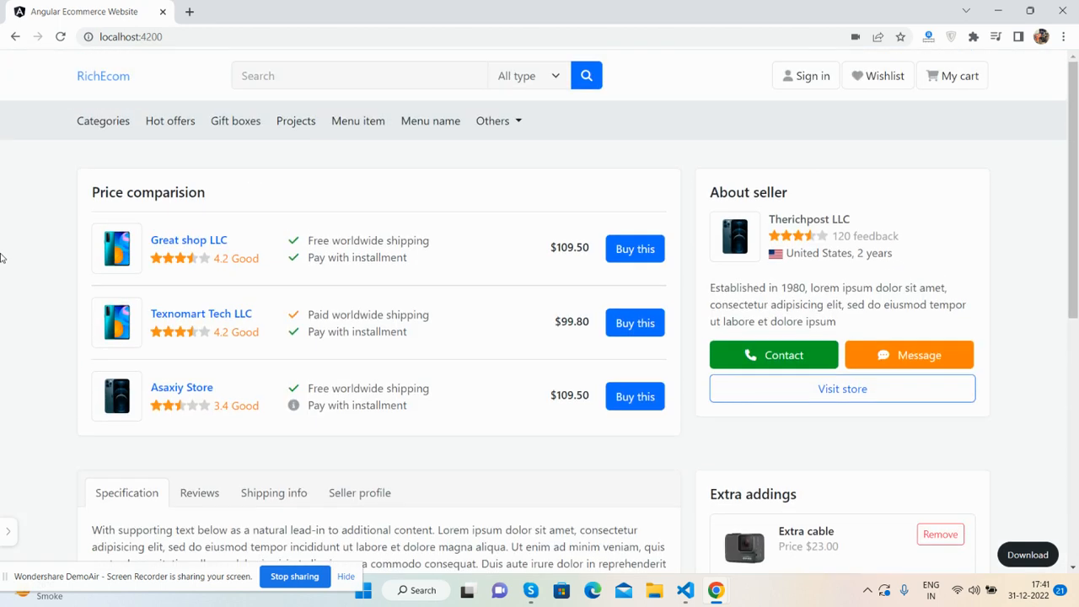
mouse_move(1011, 223)
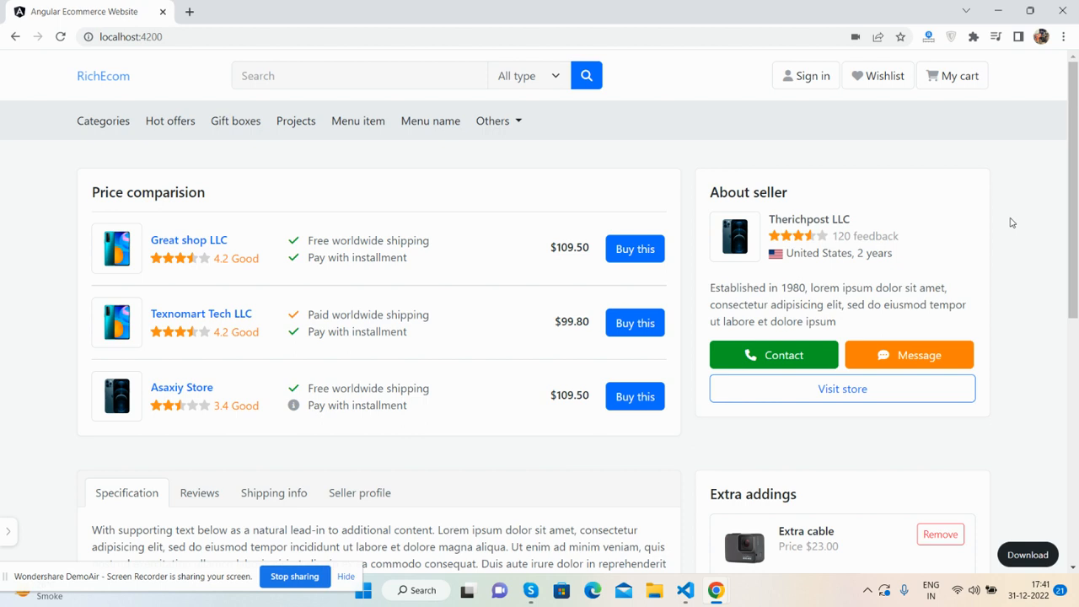
scroll(down, 3)
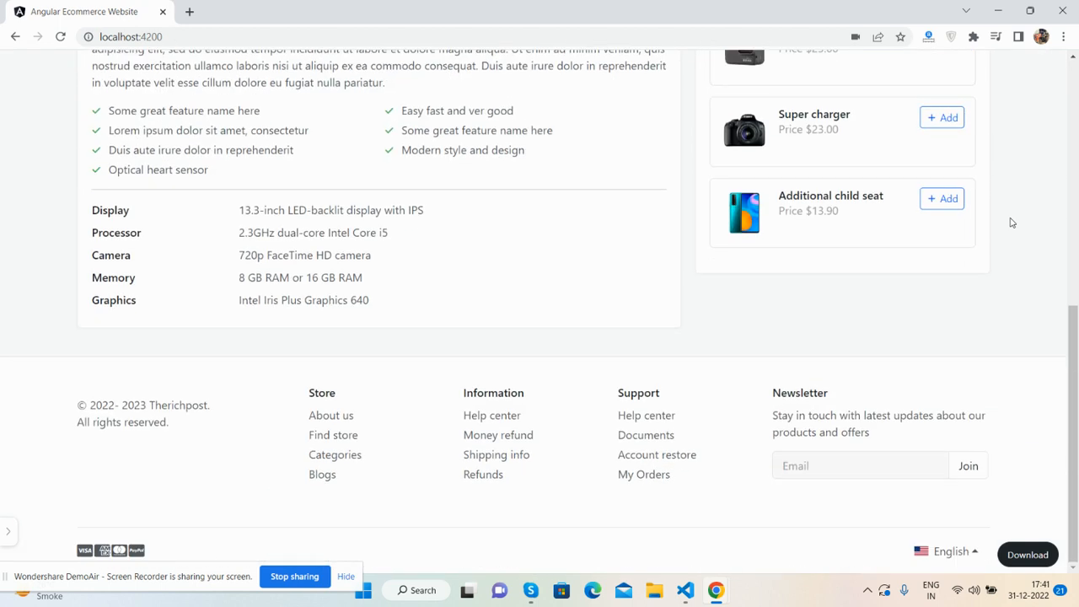
scroll(up, 3)
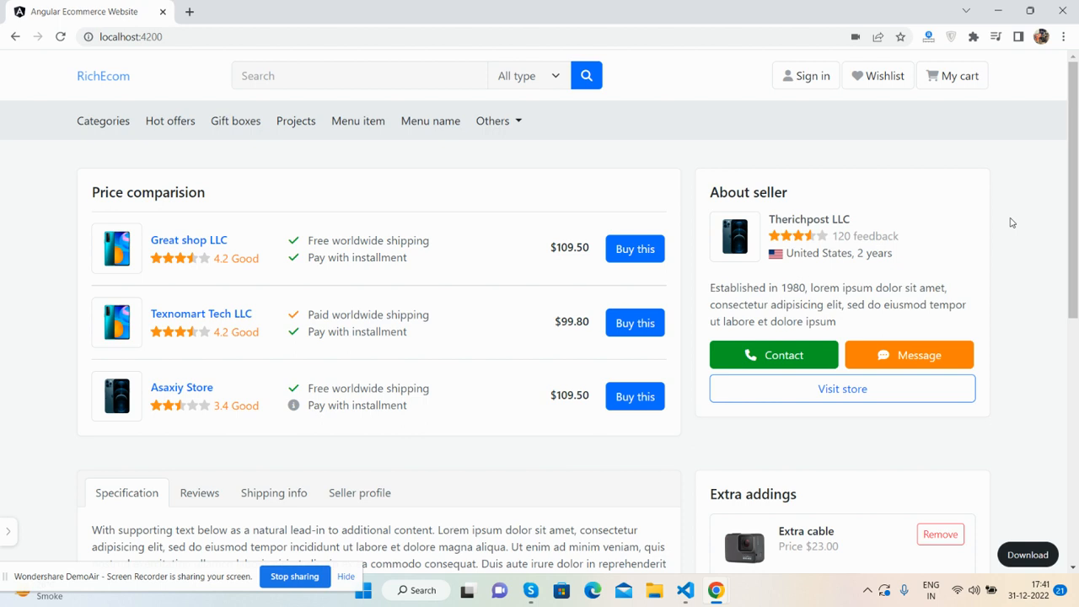
right_click(1012, 222)
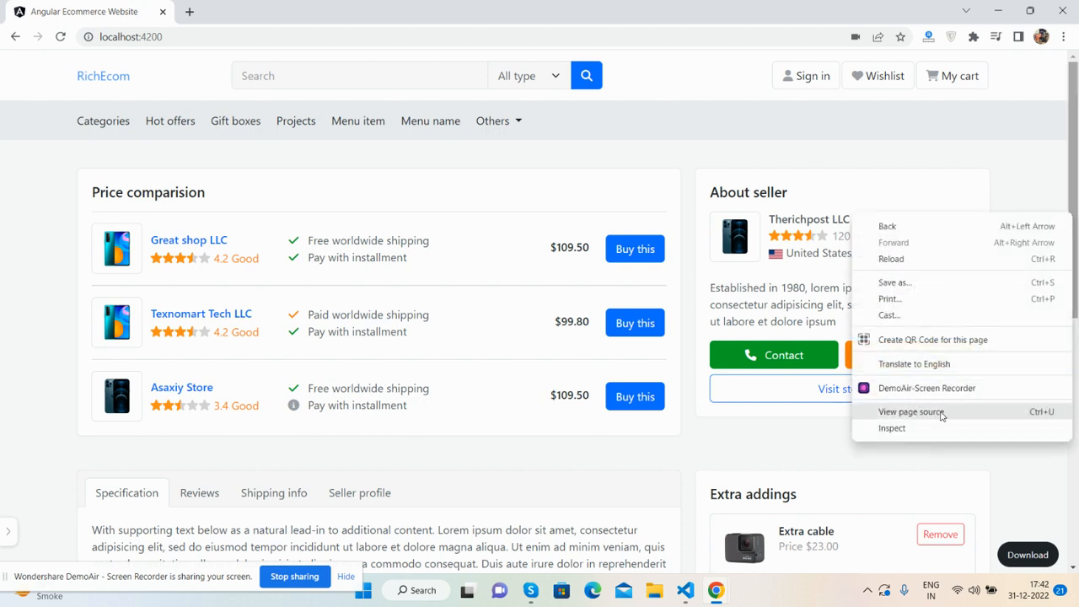
click(911, 411)
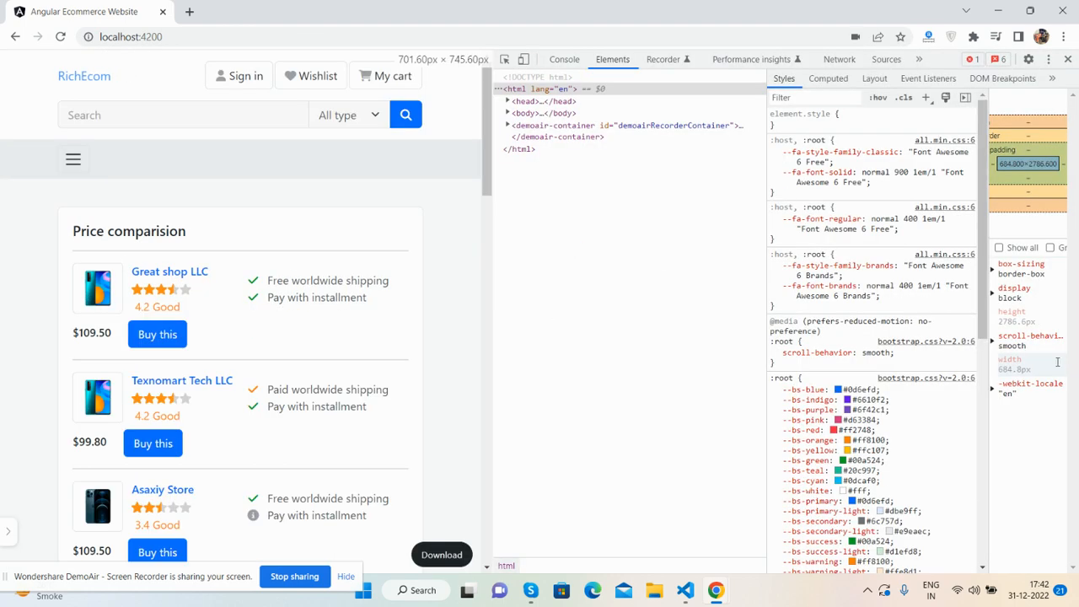
Enable device mode and preview the page as iPhone 12 Pro, iPad Mini, then Surface Pro 7.
click(504, 59)
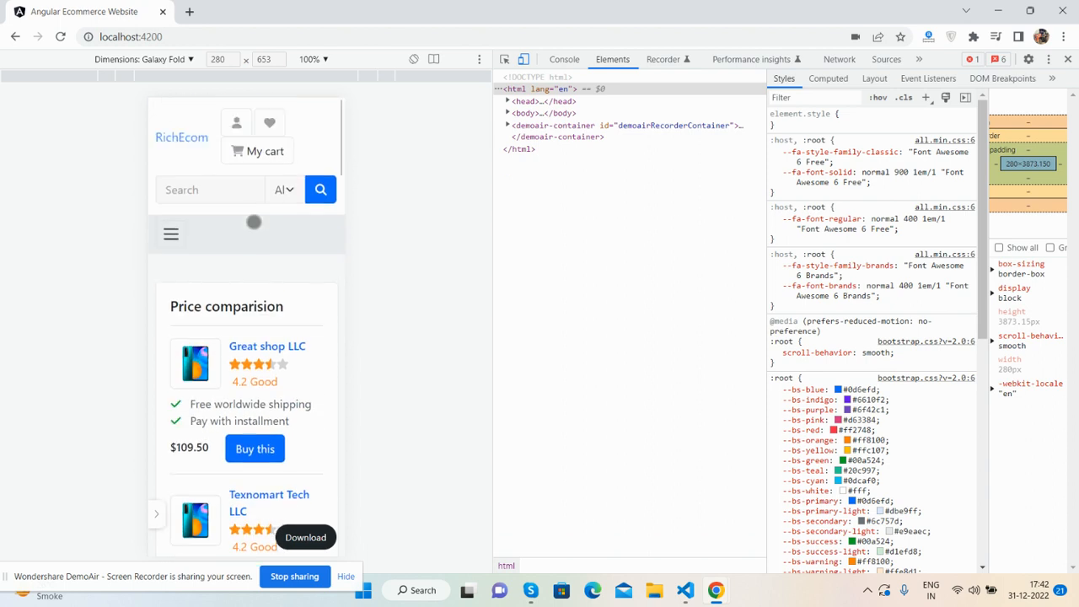
click(141, 59)
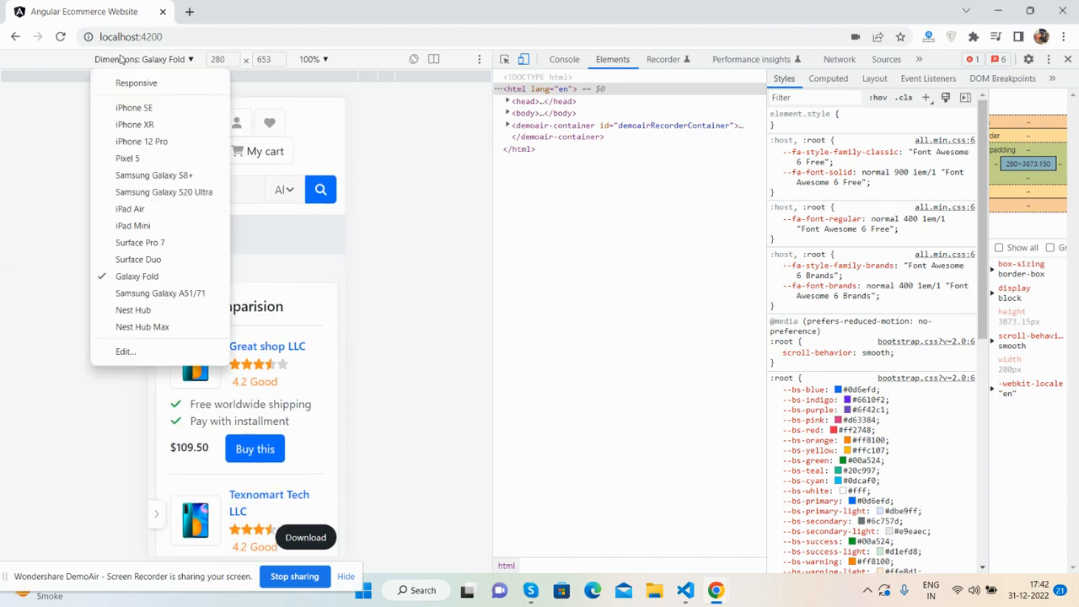
click(142, 140)
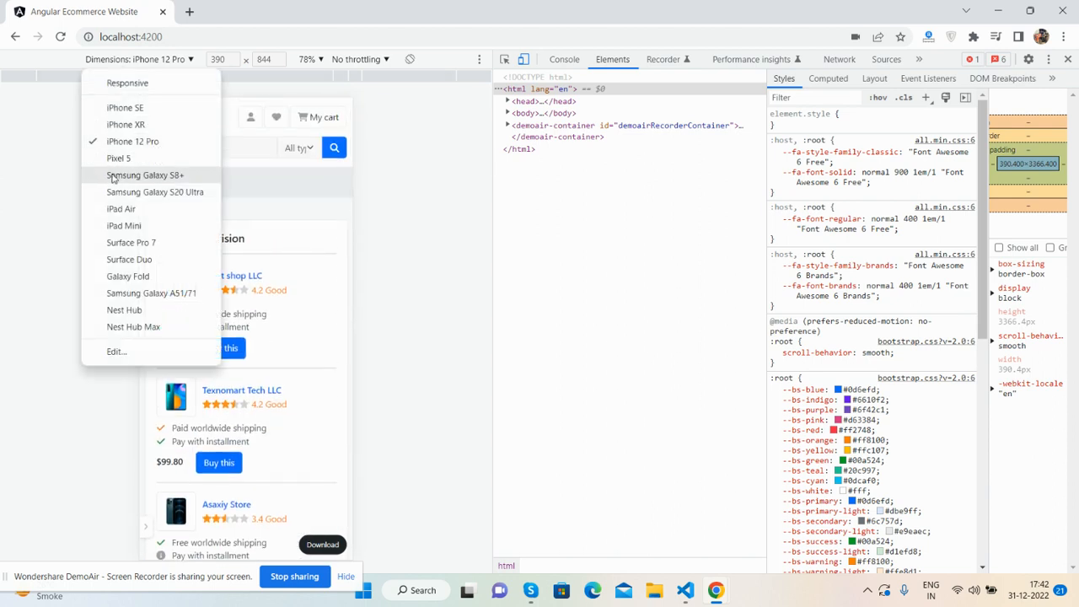
click(123, 226)
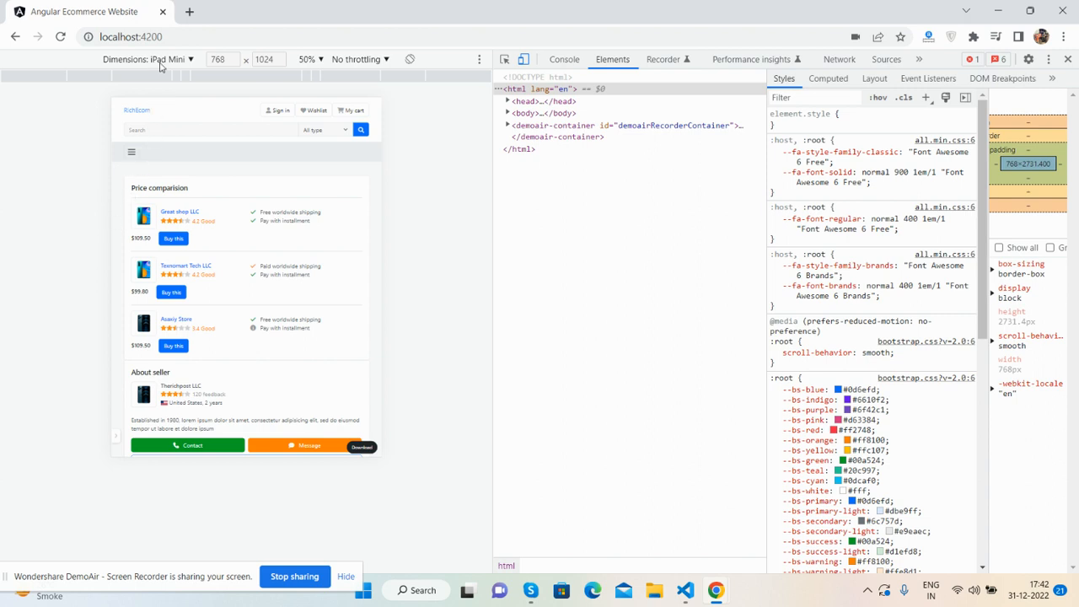
click(167, 59)
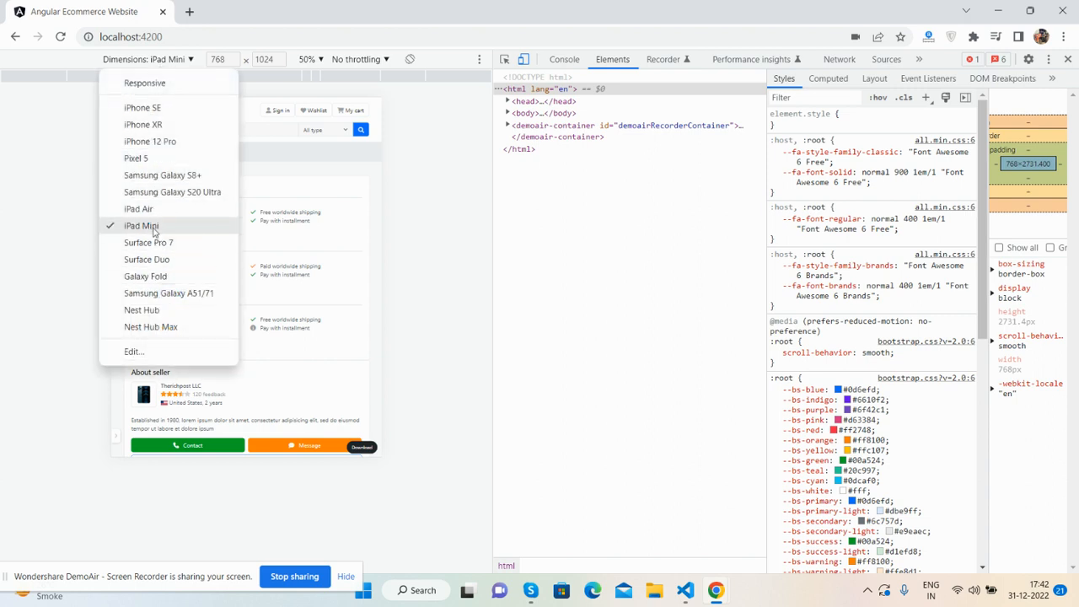
click(148, 242)
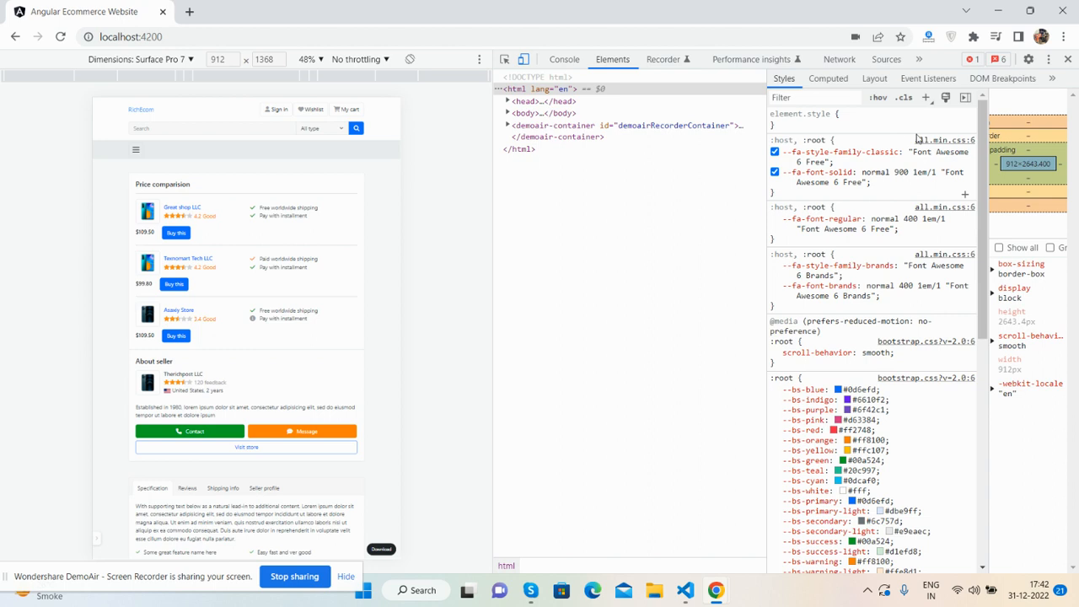
click(136, 149)
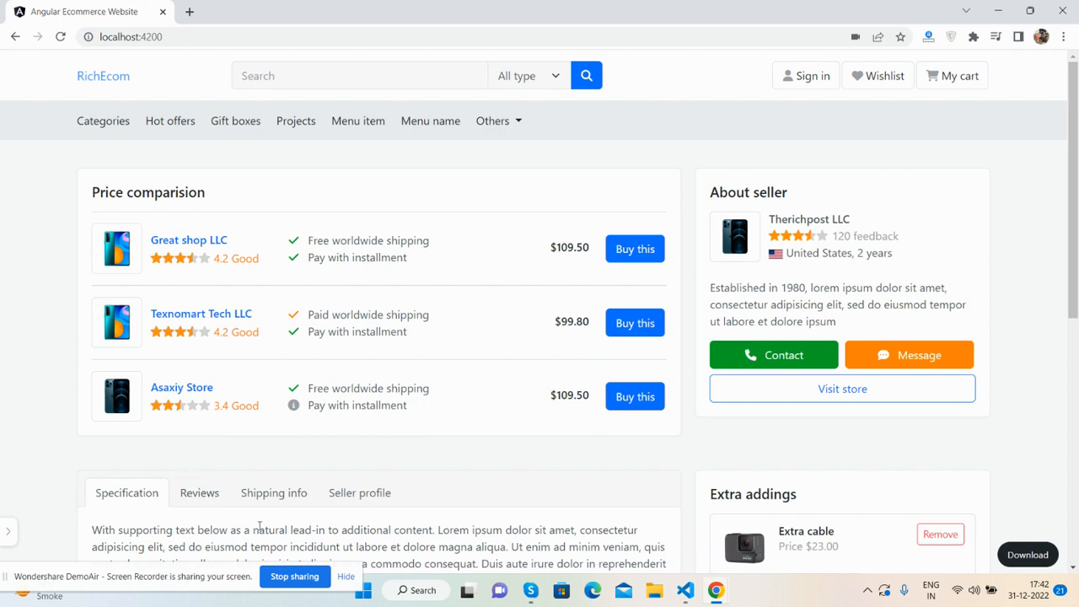
mouse_move(2, 191)
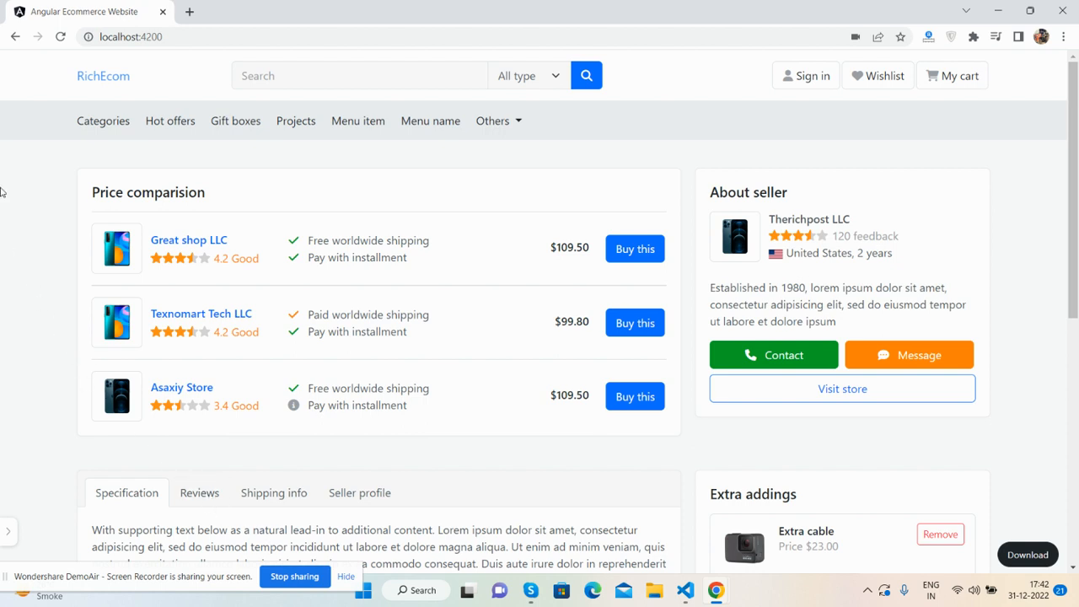